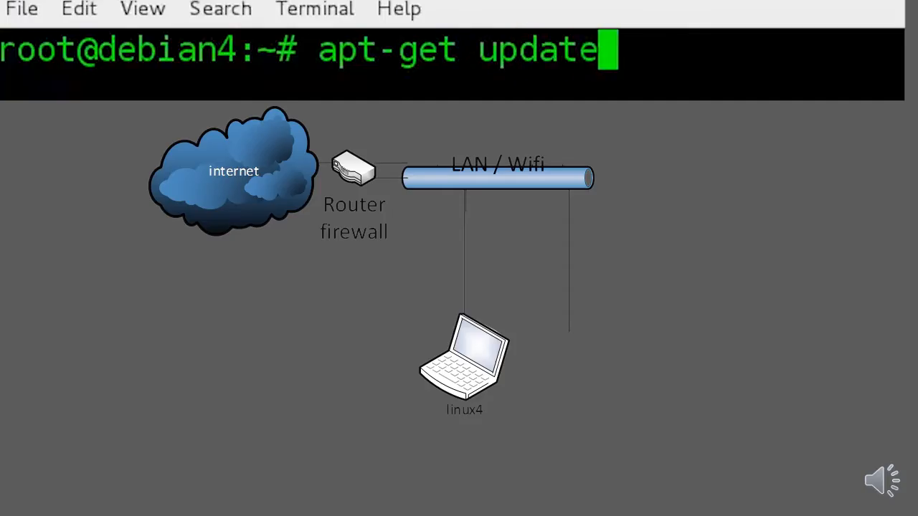
Step: Sketch the apt-cache search command at the user prompt during the overview
key(BackSpace)
text(apt-c)
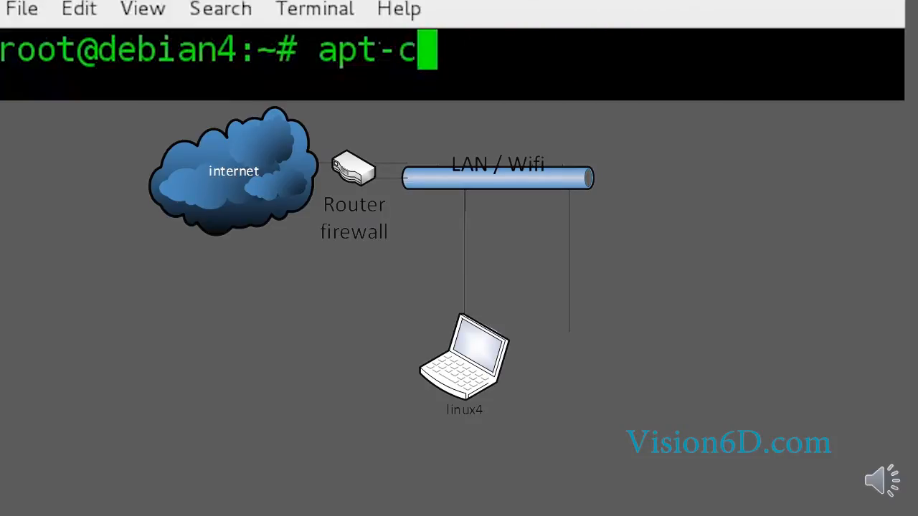
text(ache search)
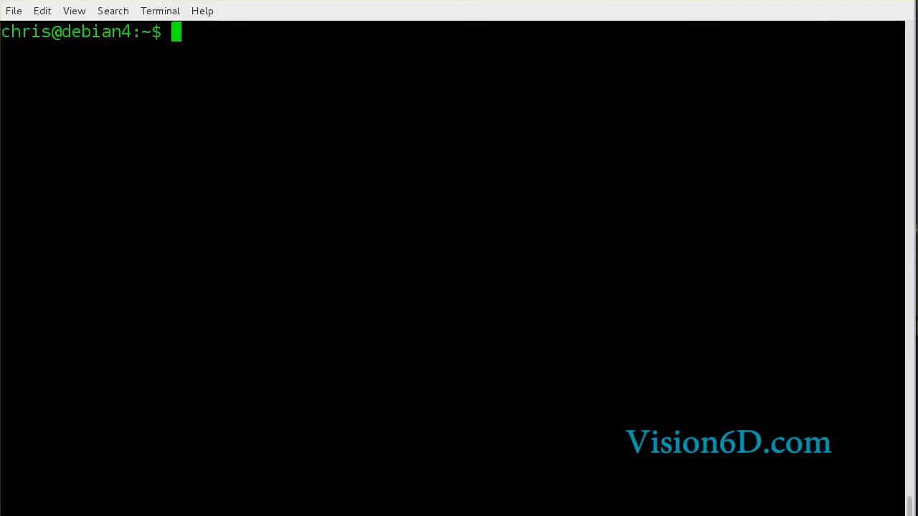
Step: Become root with su - and run apt-get update to refresh the jessie package lists
text(su -)
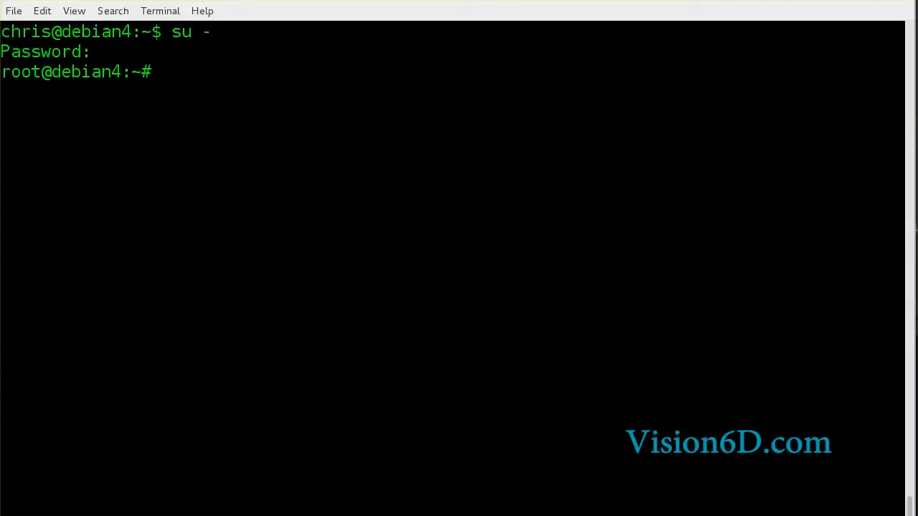
text(apt-get update)
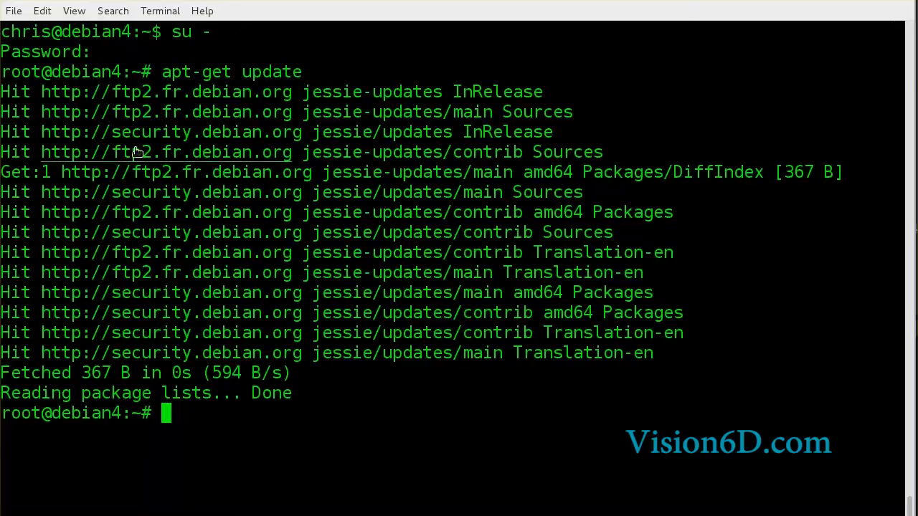
mouse_move(150, 97)
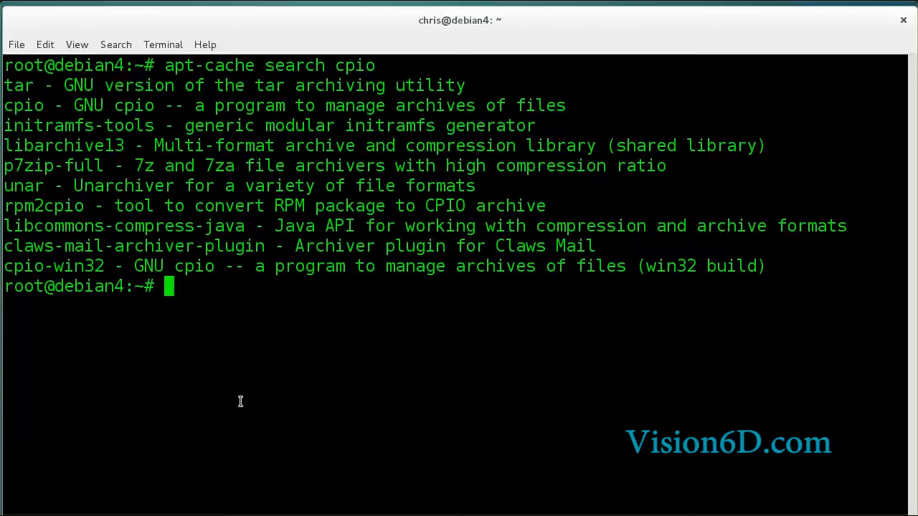
Step: Run apt-cache search cpio to list the matching archiving packages
text(apt-)
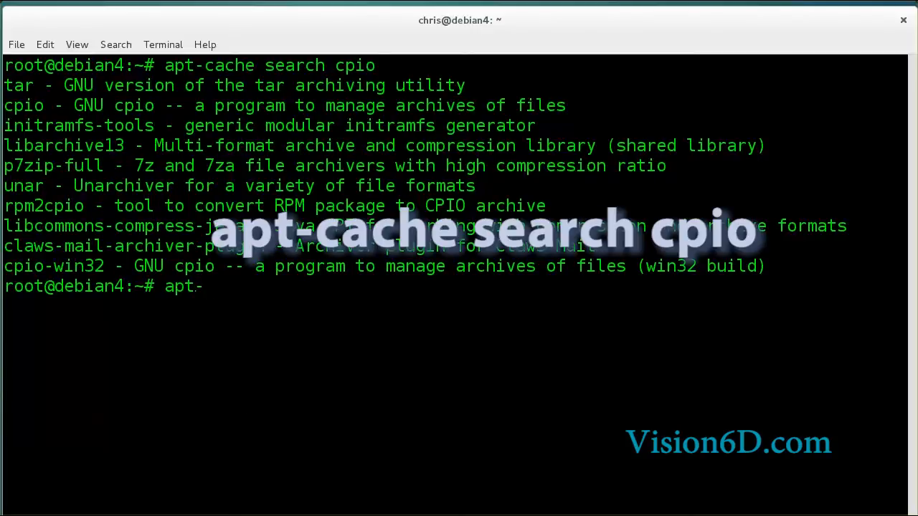
text(cache search)
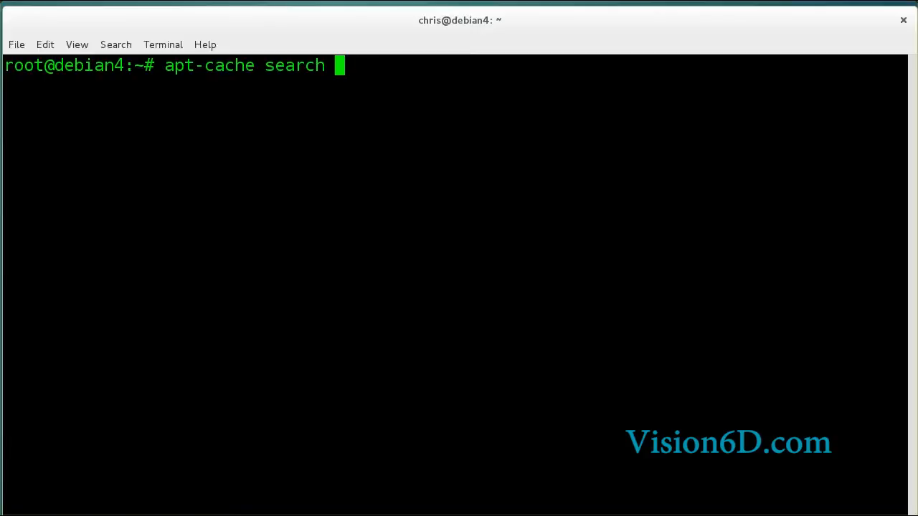
text(cpio)
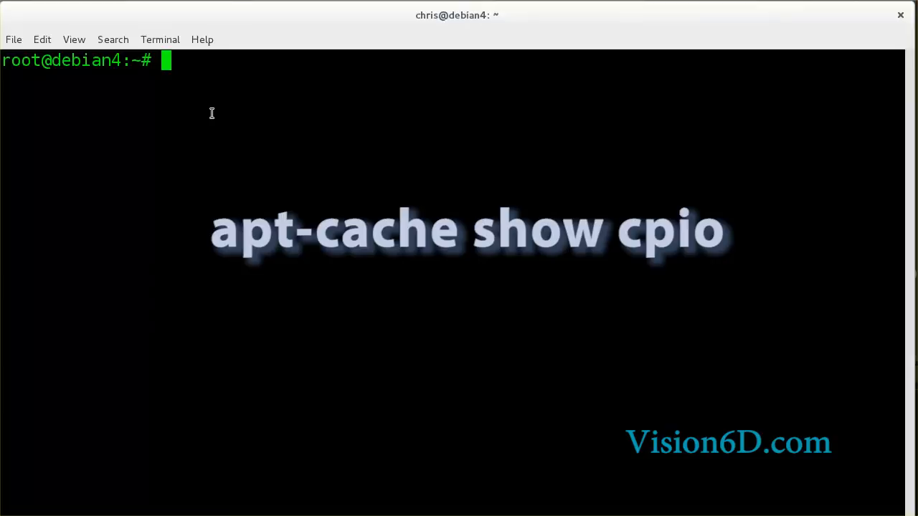
Step: Run apt-cache show cpio and scroll through its version 2.11+dfsg-4.1 record
text(apt-ca)
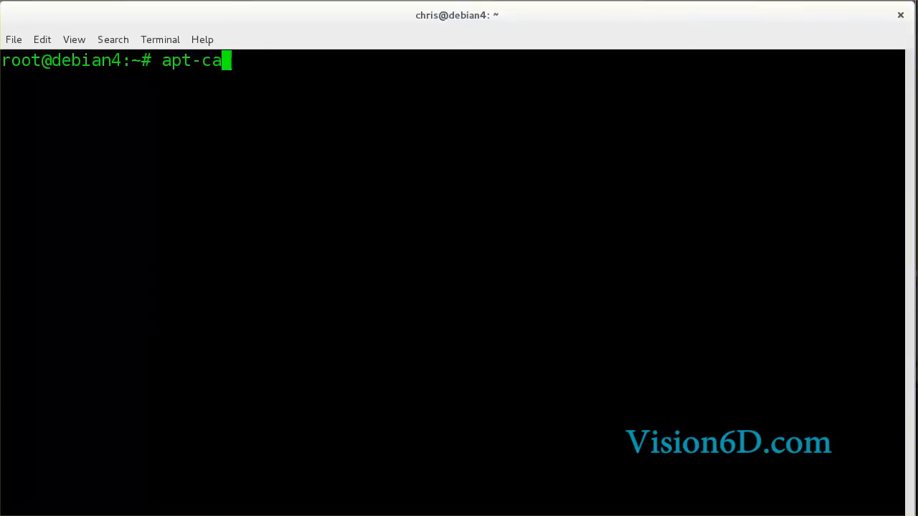
text(che show cpio)
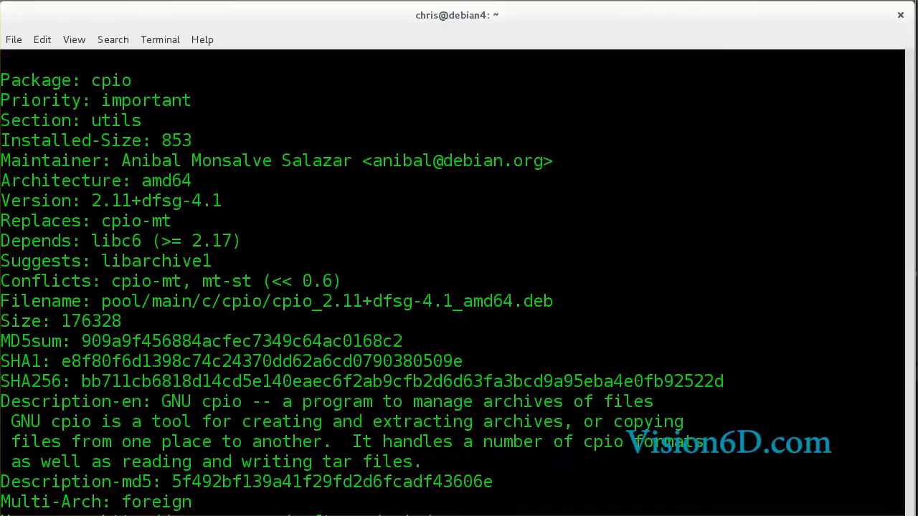
scroll(down, 3)
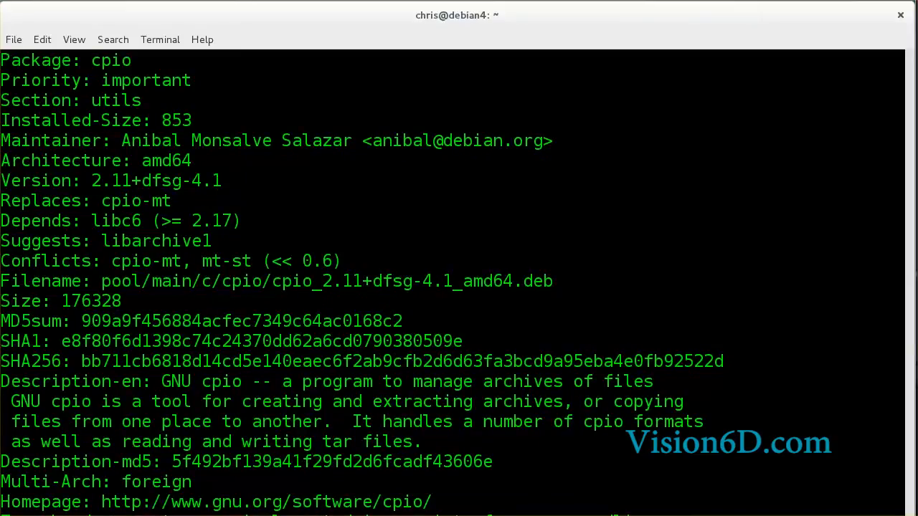
mouse_move(17, 223)
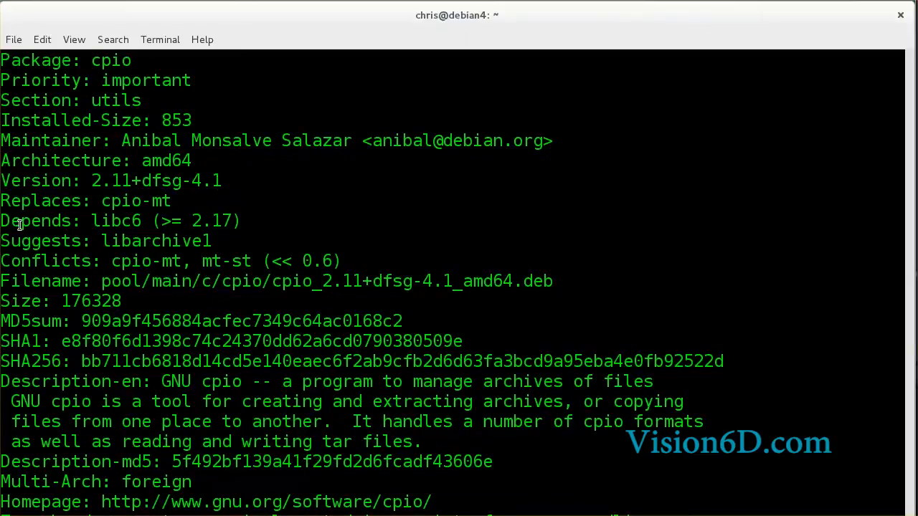
mouse_move(80, 221)
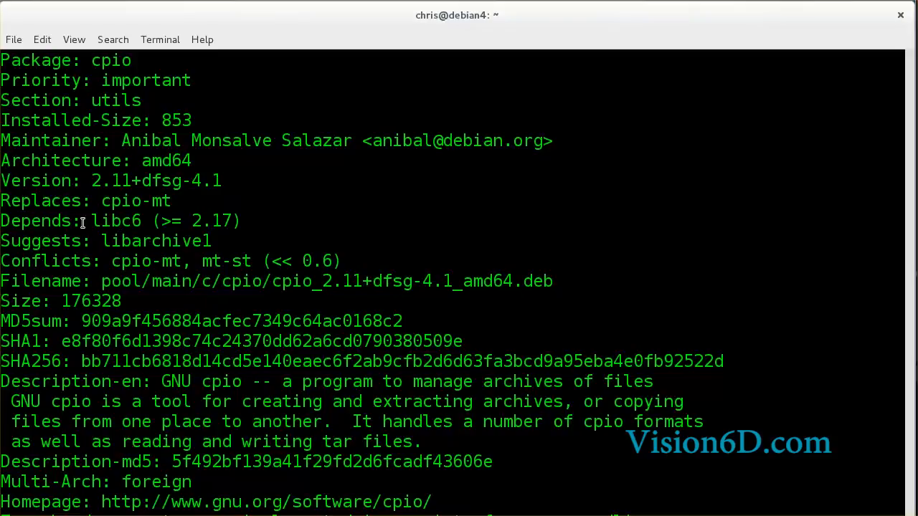
mouse_move(129, 221)
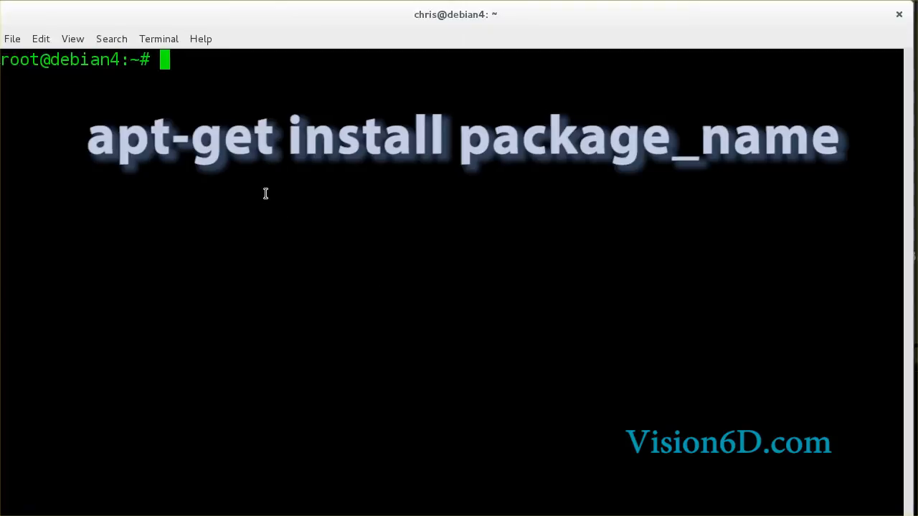
Step: Run apt-get install cpio and hit the unmet gnome dependency error
text(apt)
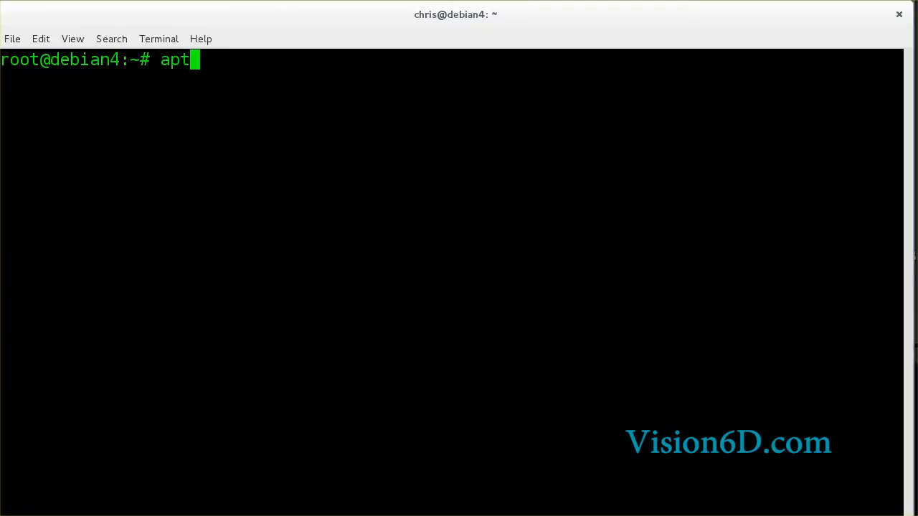
text(-get)
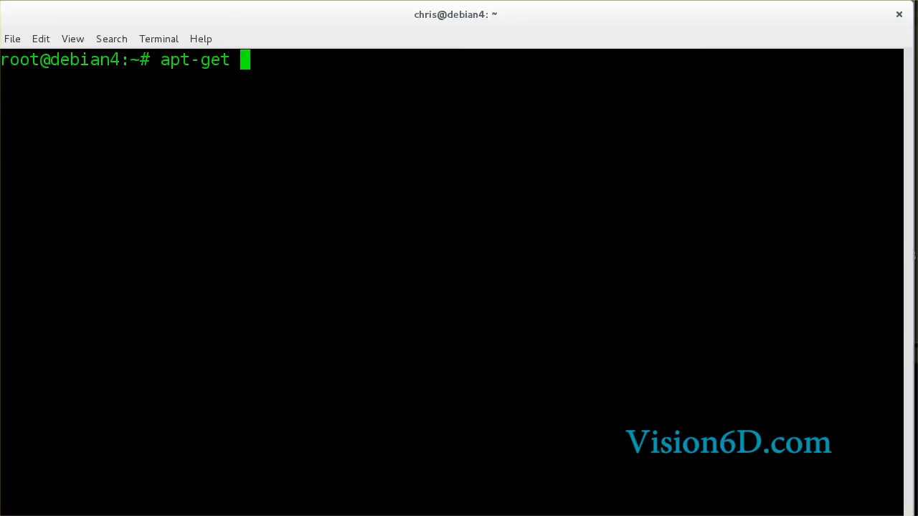
text(insta)
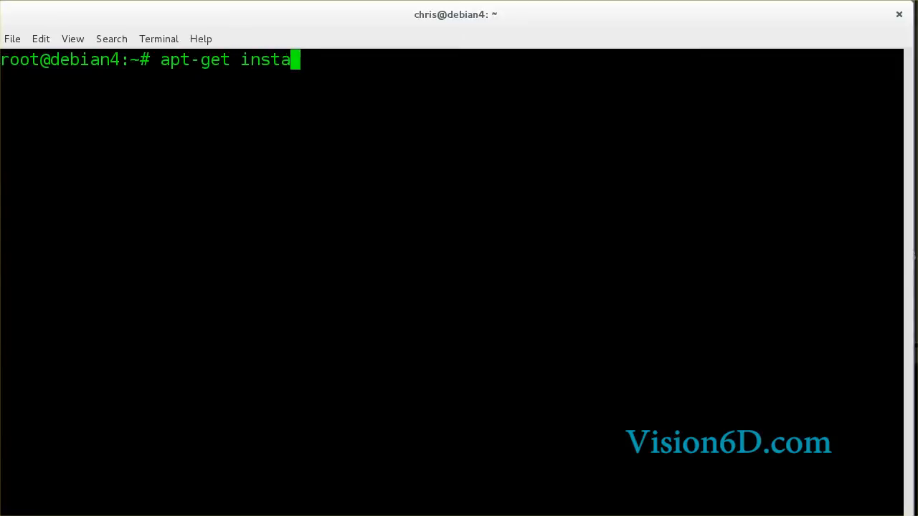
text(lll)
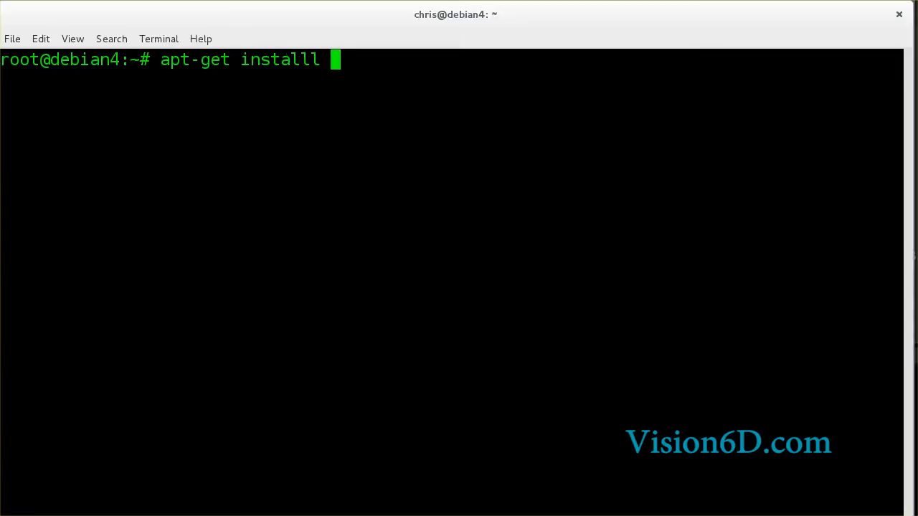
key(BackSpace)
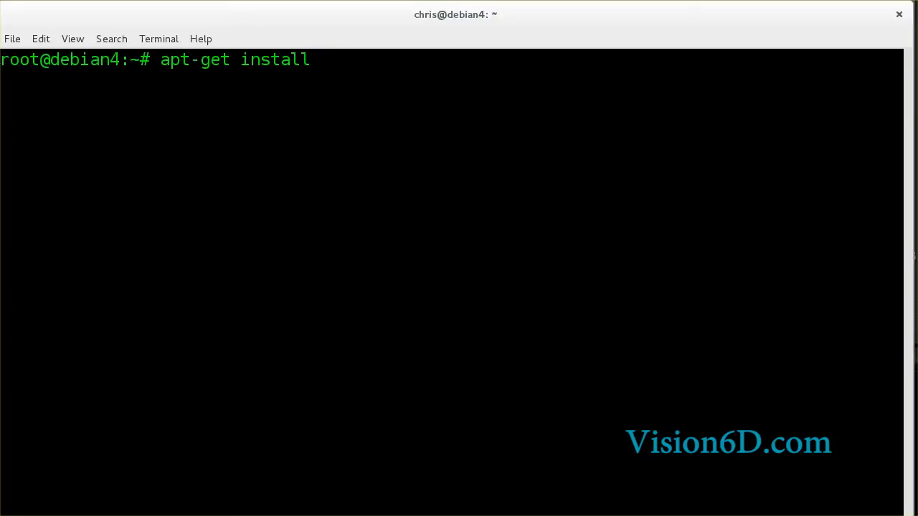
text(cpio)
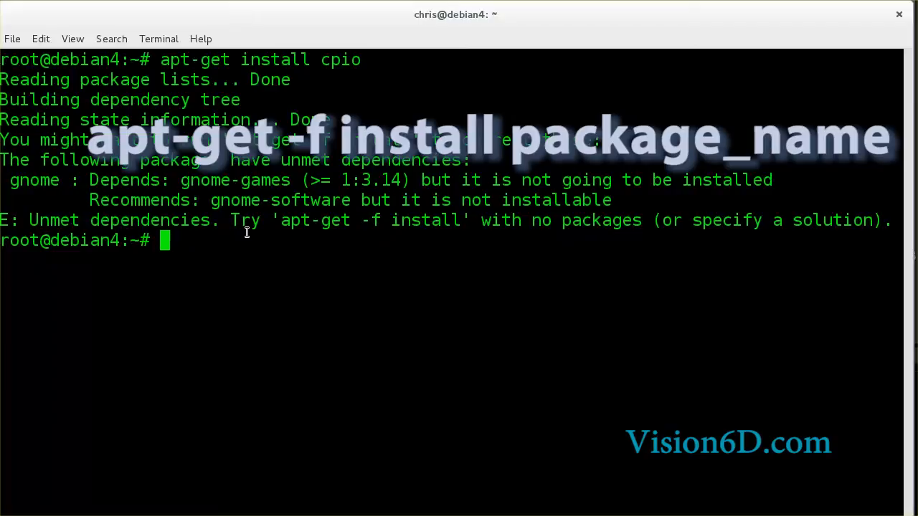
Step: Enter apt-get -f install as the suggested fix for the broken dependencies
text(apt-get -f)
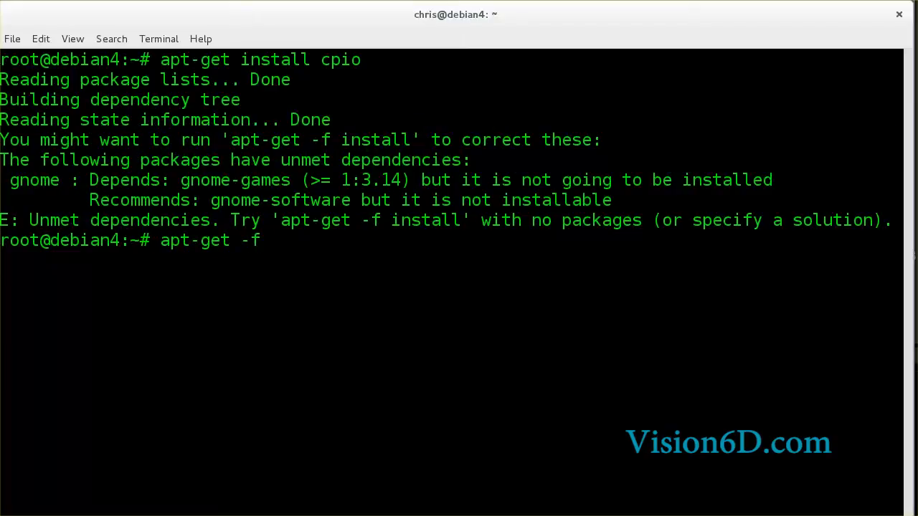
text(install)
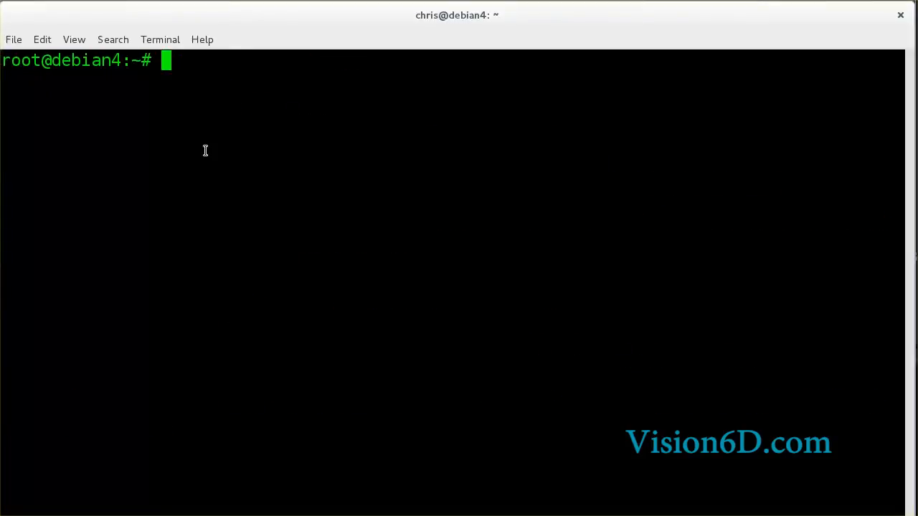
Step: Run cpio --usage to print cpio's summary of options
text(cpio)
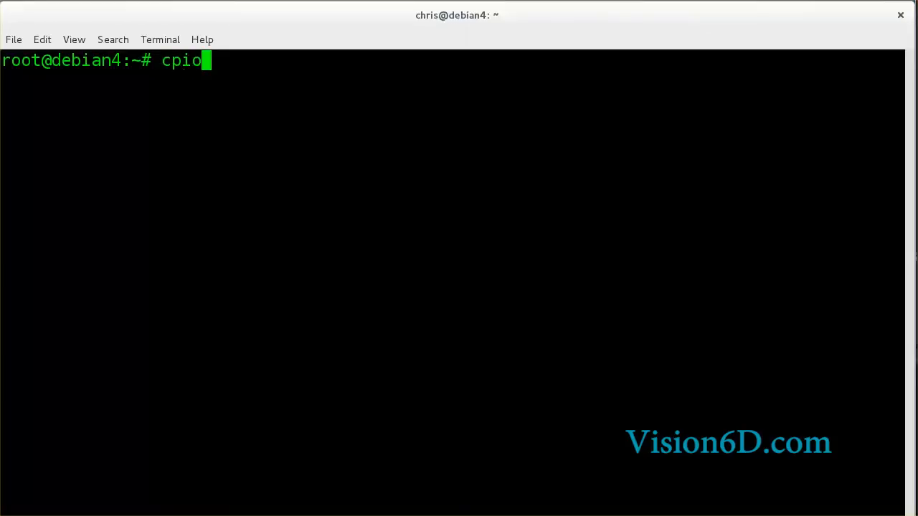
text(--usage)
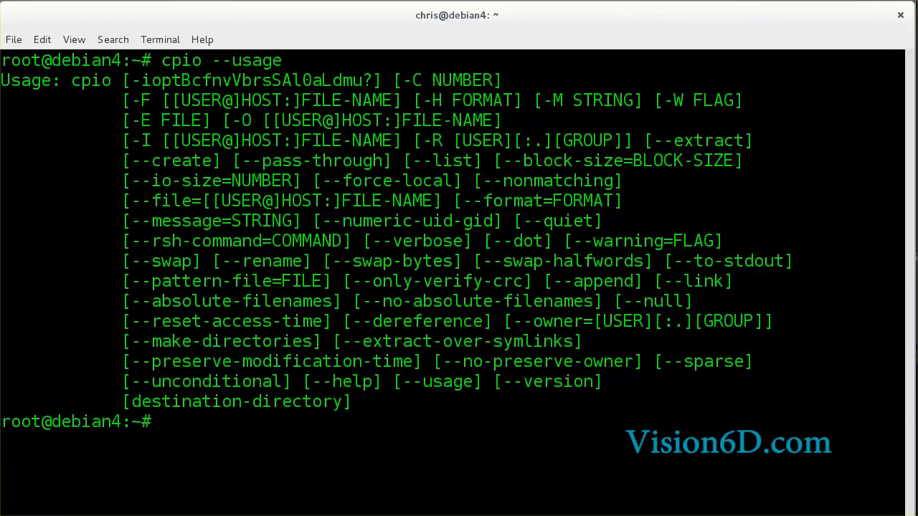
Step: Compose apt-get remove cpio at the root prompt without running it
text(apt-get)
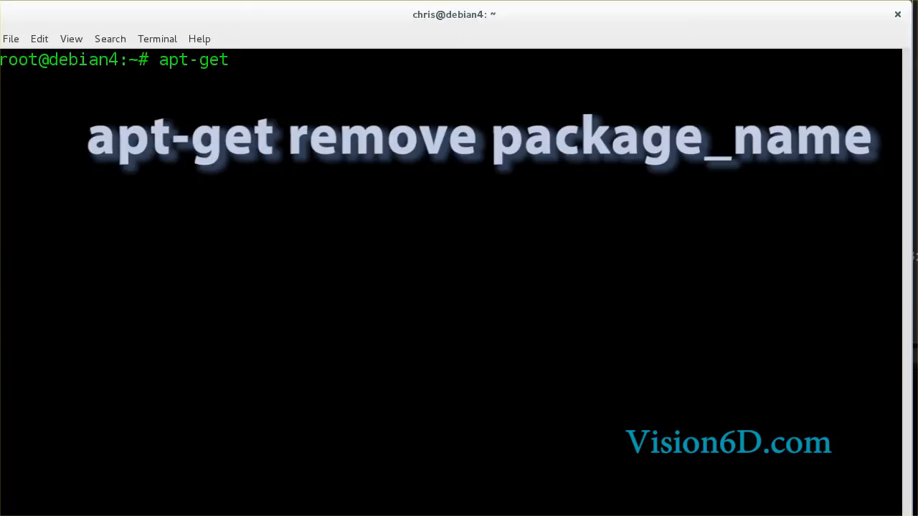
text(" ")
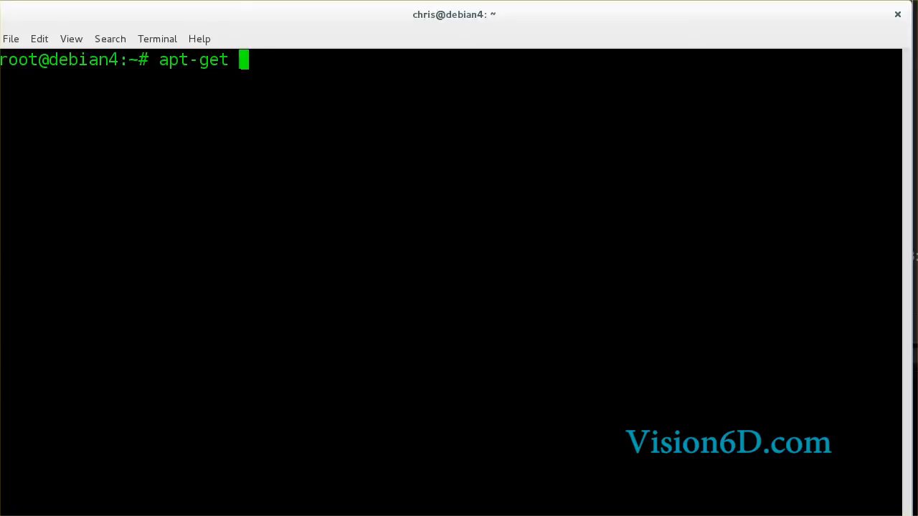
text(remove c)
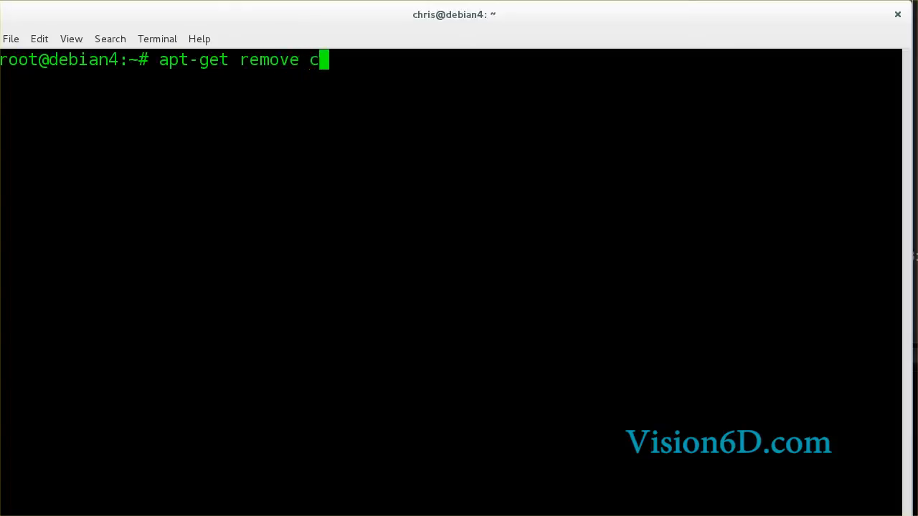
text(pio)
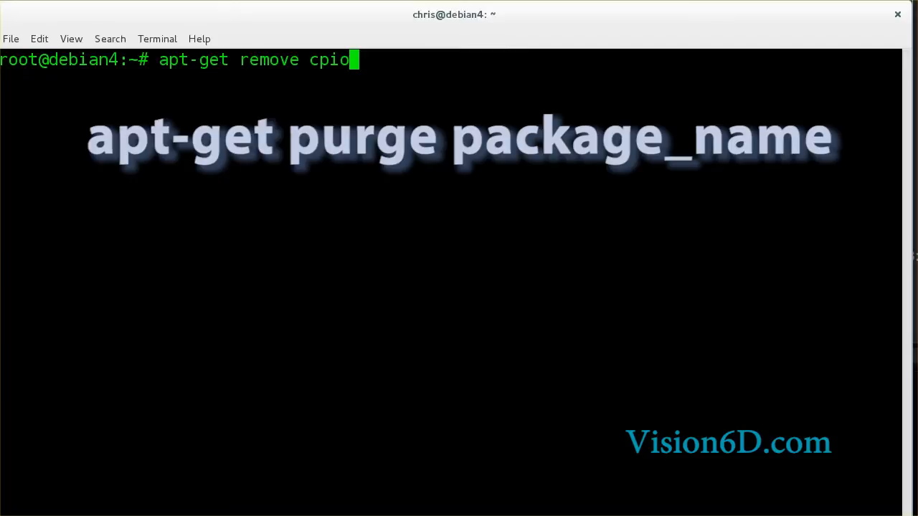
Step: Rewrite the command as apt-get purge cpio to also delete its configuration
key(BackSpace)
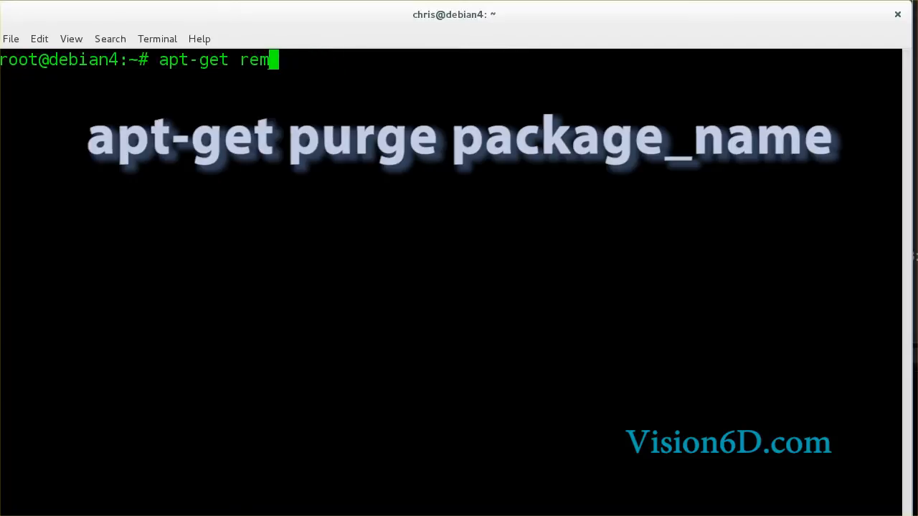
key(BackSpace)
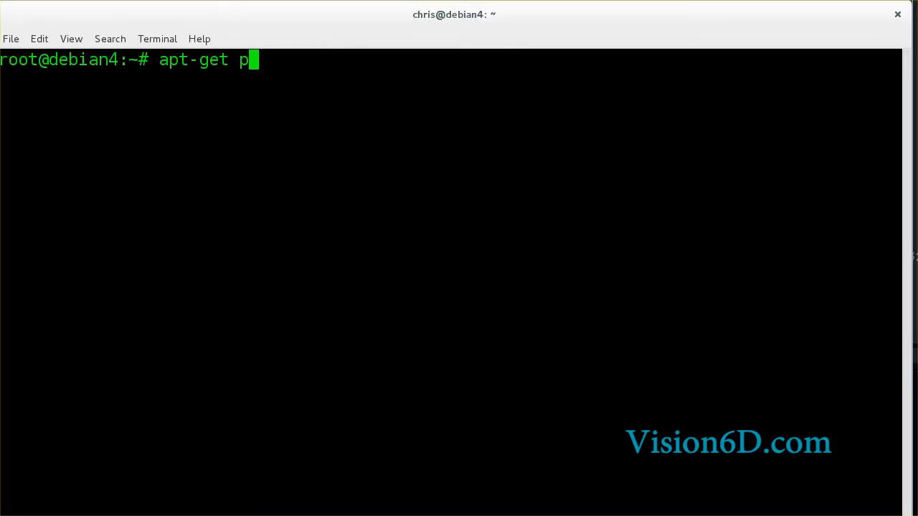
text(urge)
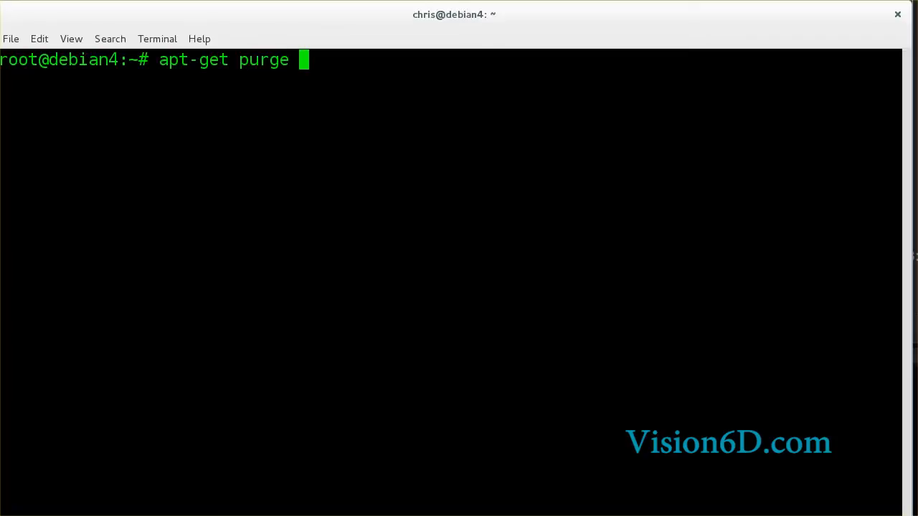
text(cpio)
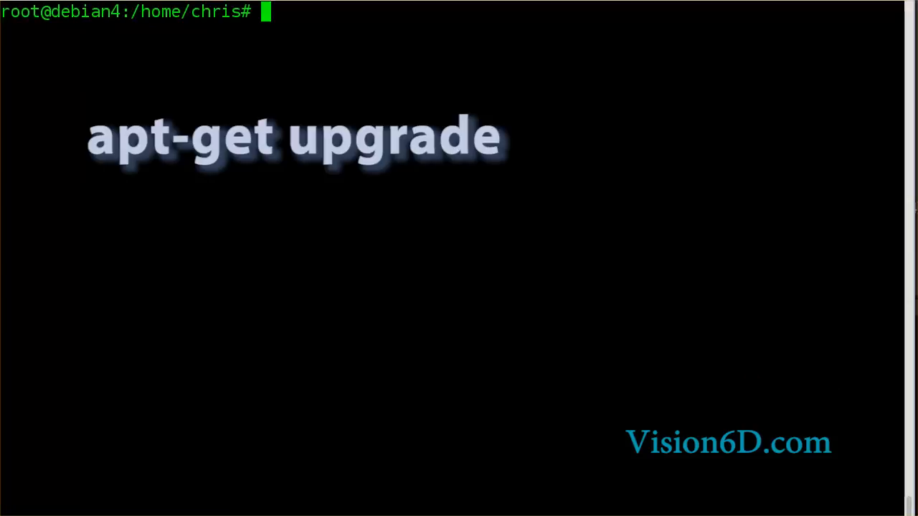
Step: Run apt-get upgrade to upgrade all installed packages
text(apt-get)
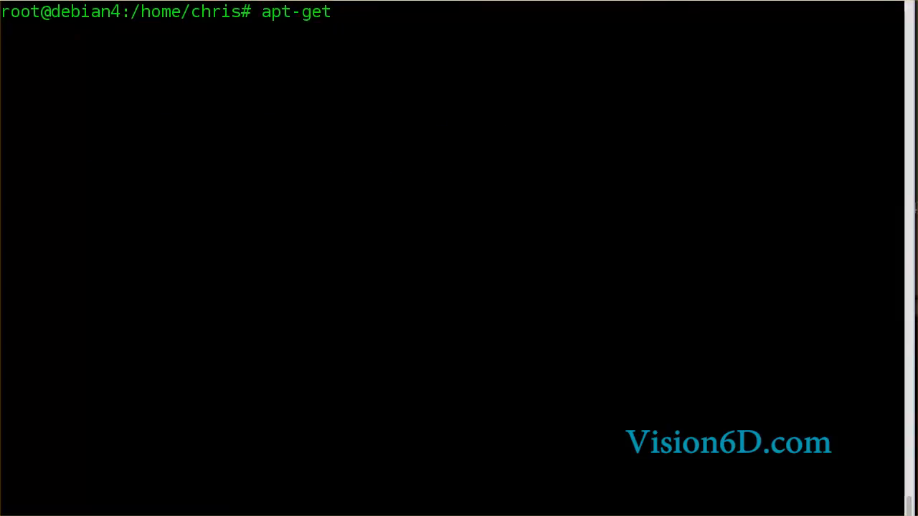
text(upgr)
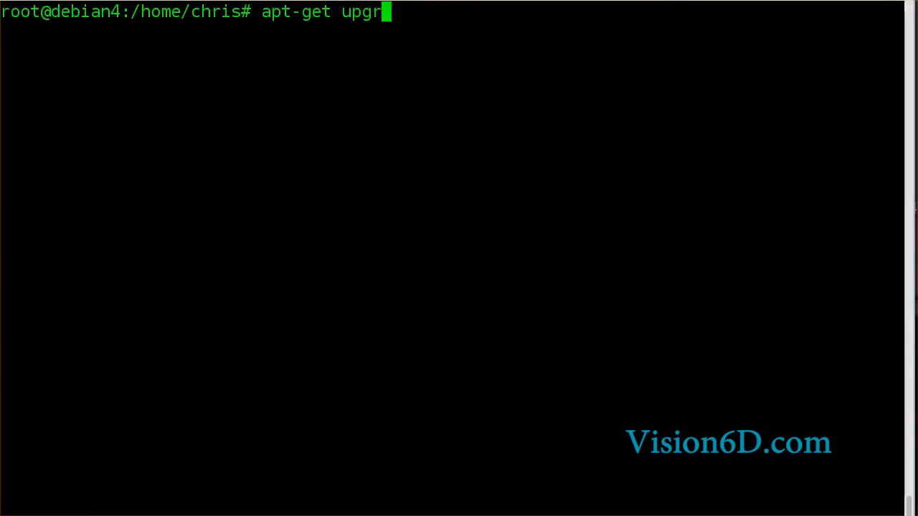
text(ade)
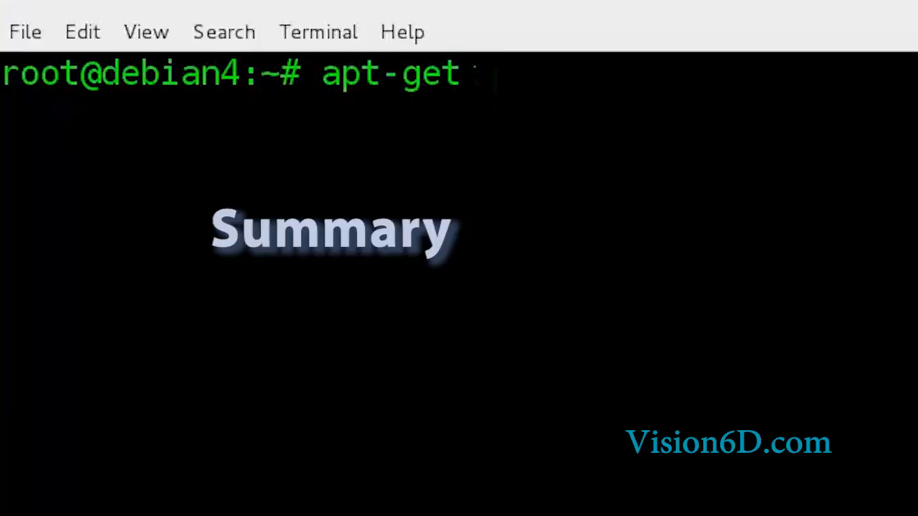
Step: Cycle apt-get through update, install, upgrade and remove as a recap
text(update)
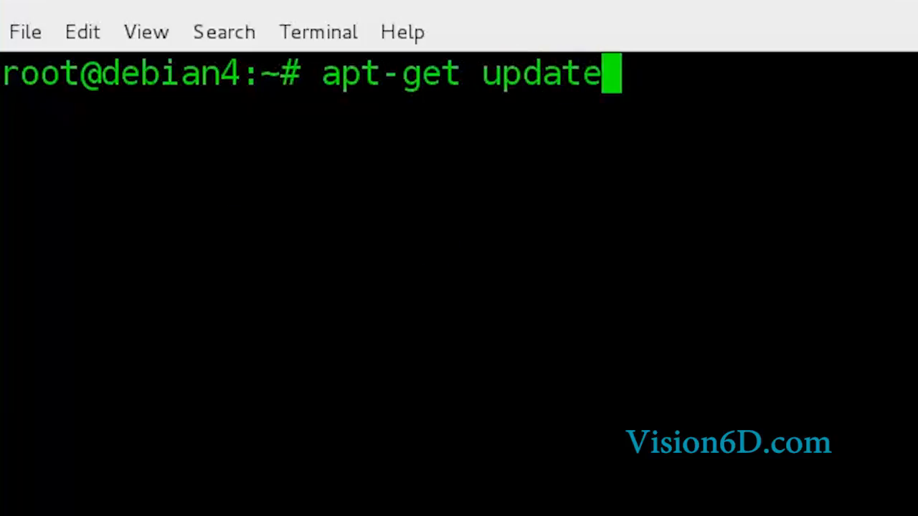
key(BackSpace)
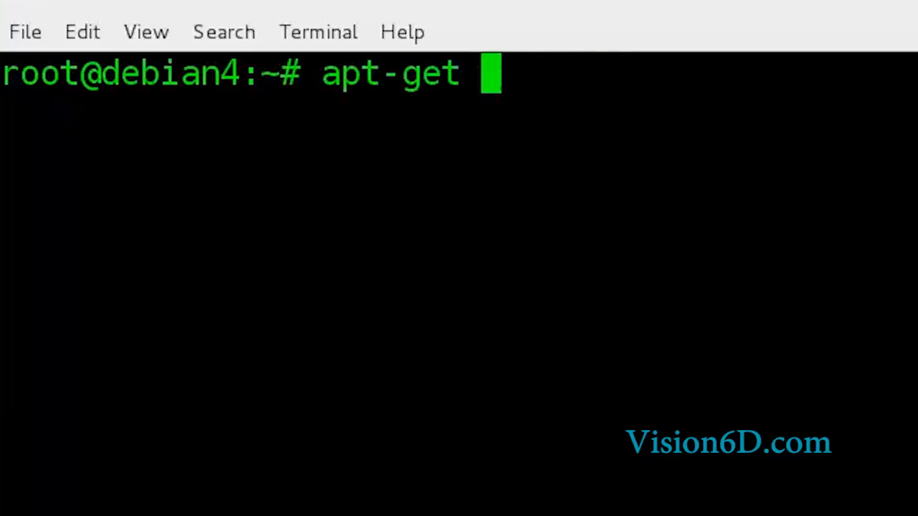
text(inst)
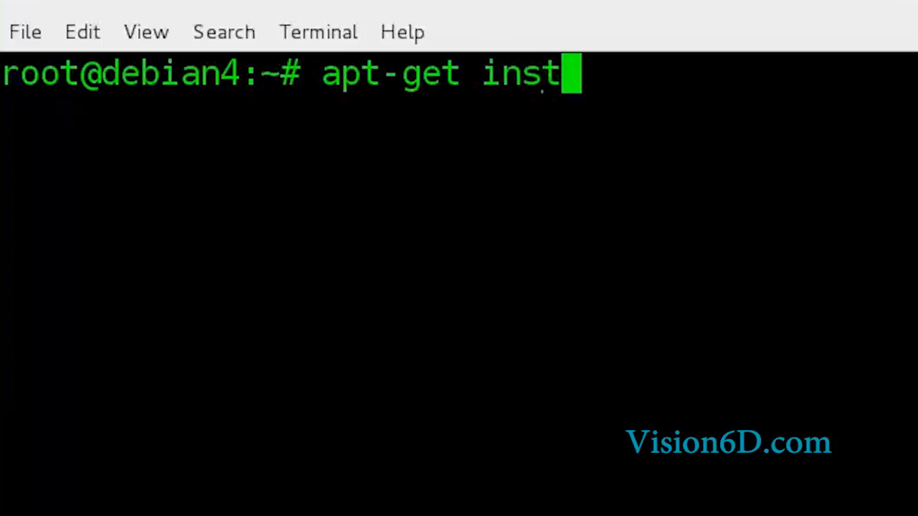
text(all)
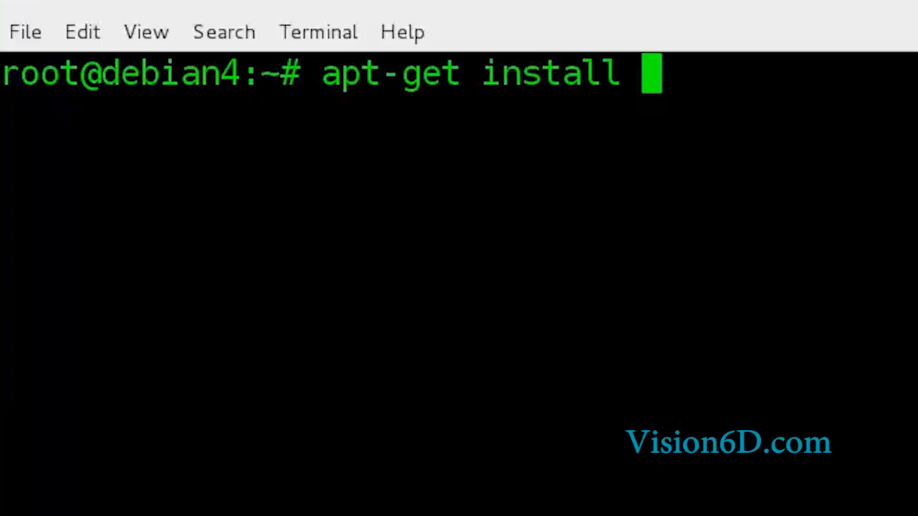
key(BackSpace)
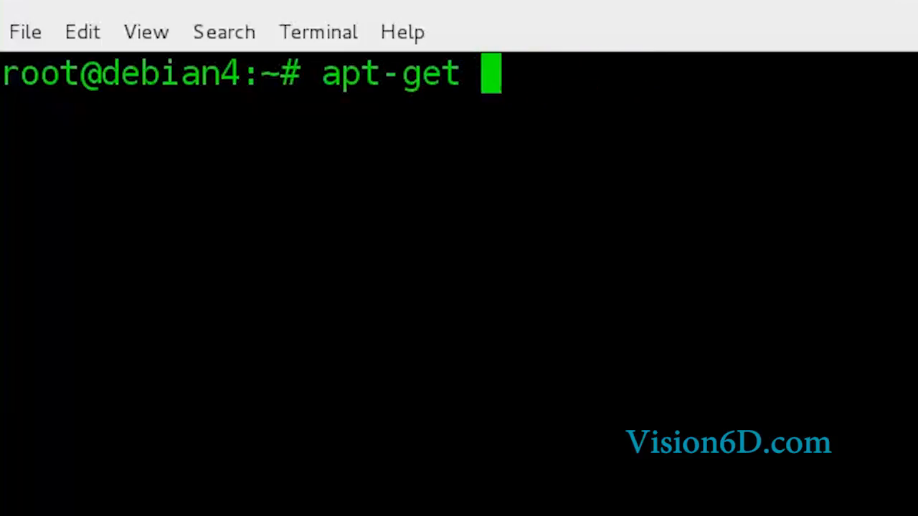
text(up)
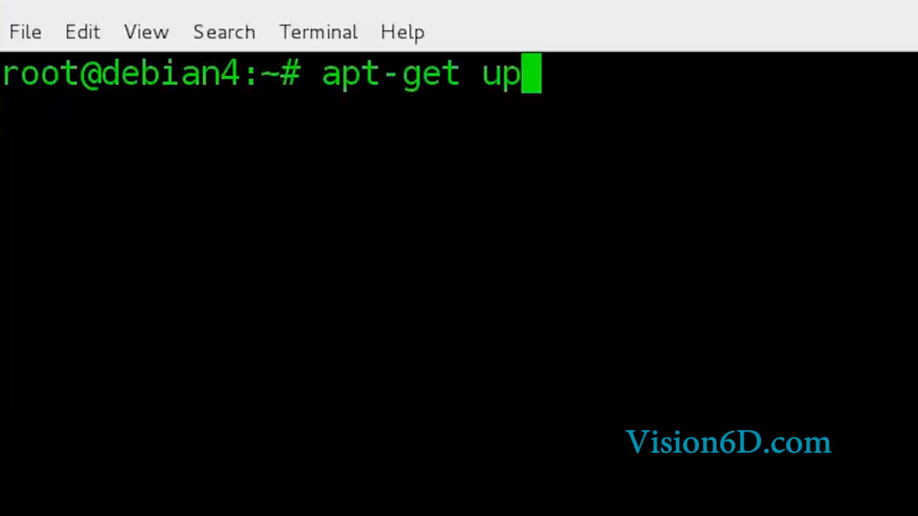
text(grade)
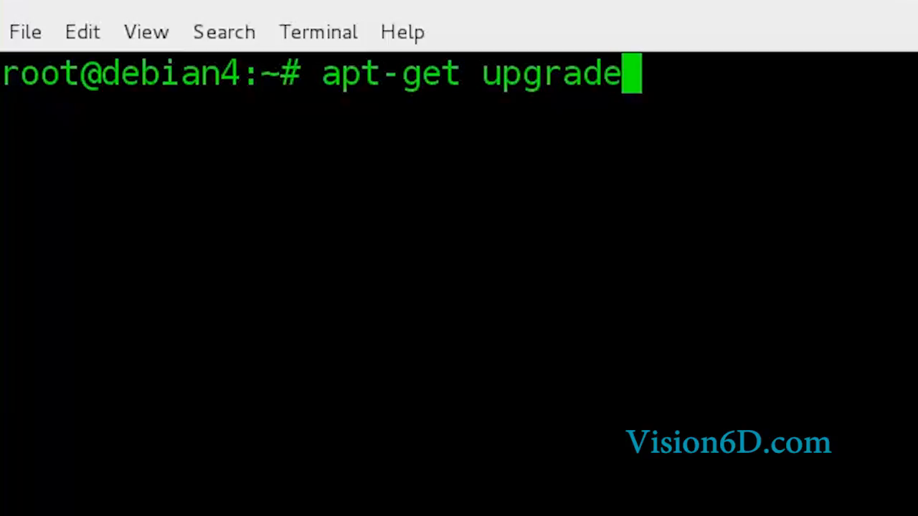
key(BackSpace)
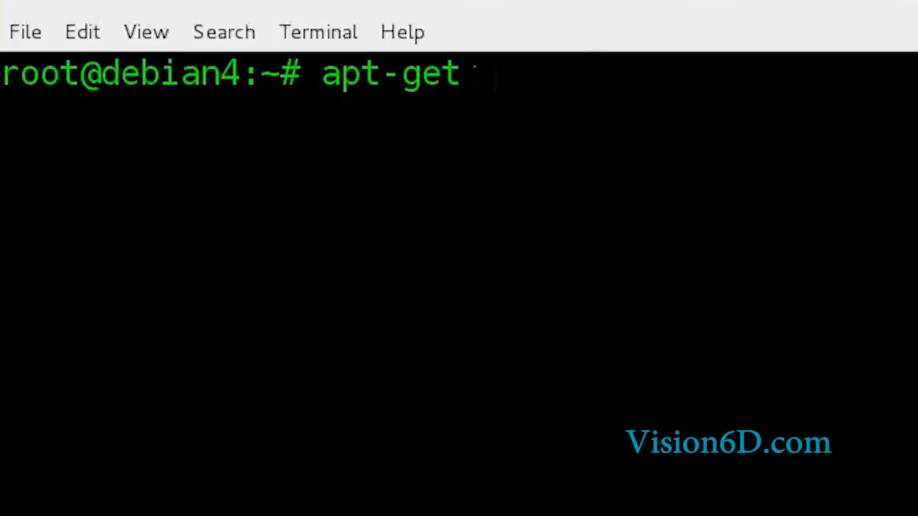
text(remove)
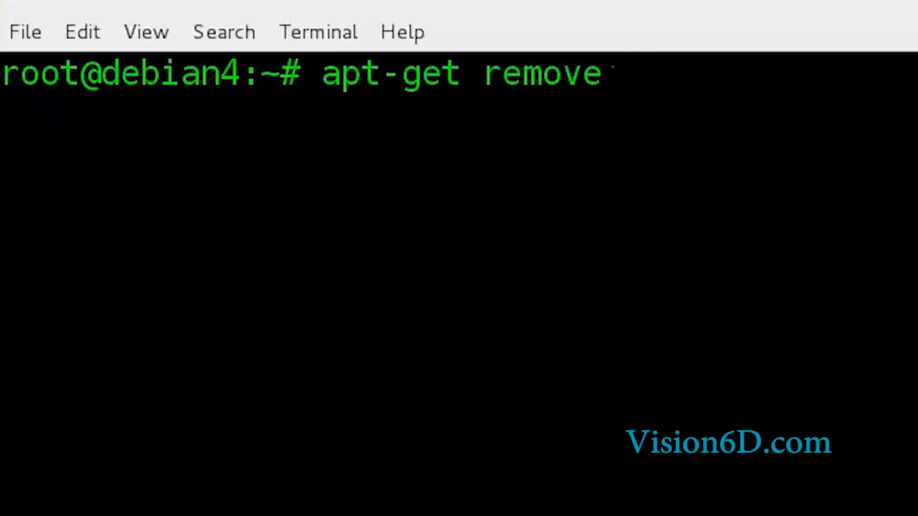
key(BackSpace)
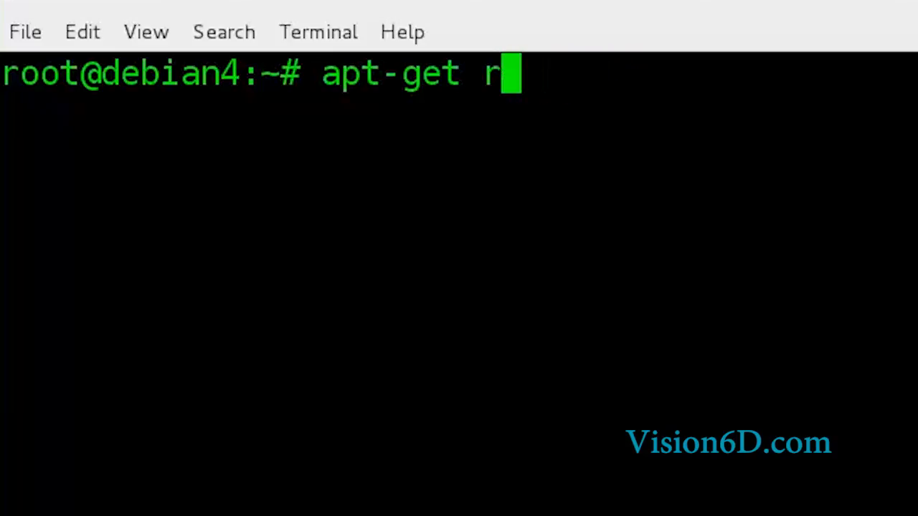
Step: Finish the recap with apt-cache search
key(BackSpace)
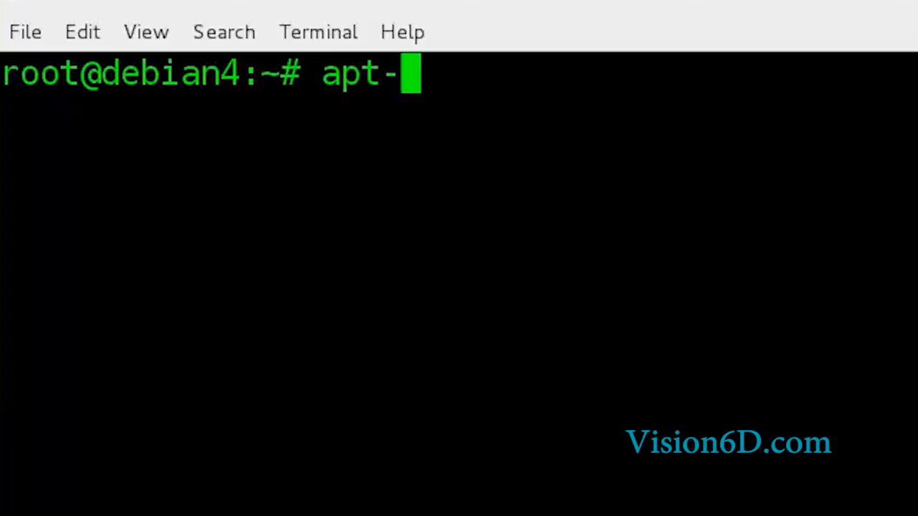
text(cache s)
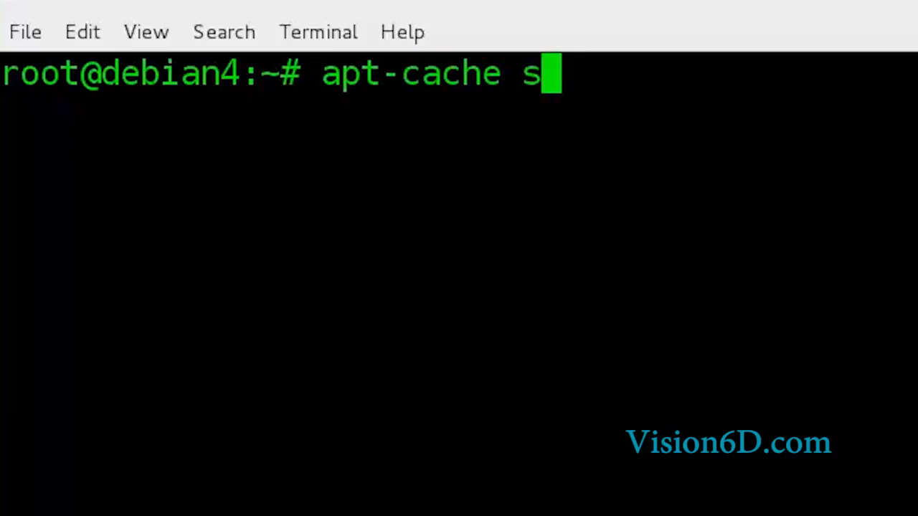
text(earch)
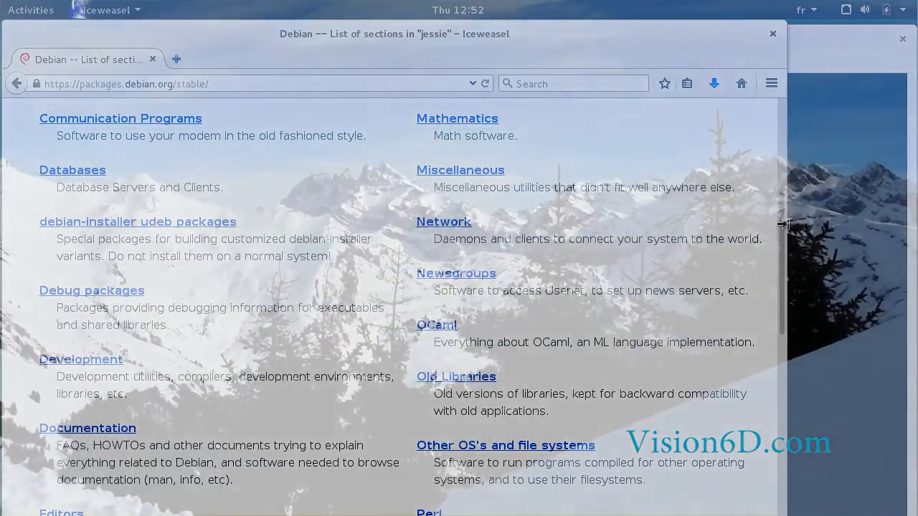
Step: Scroll the jessie package sections list down to entries like Editors and Perl
scroll(down, 3)
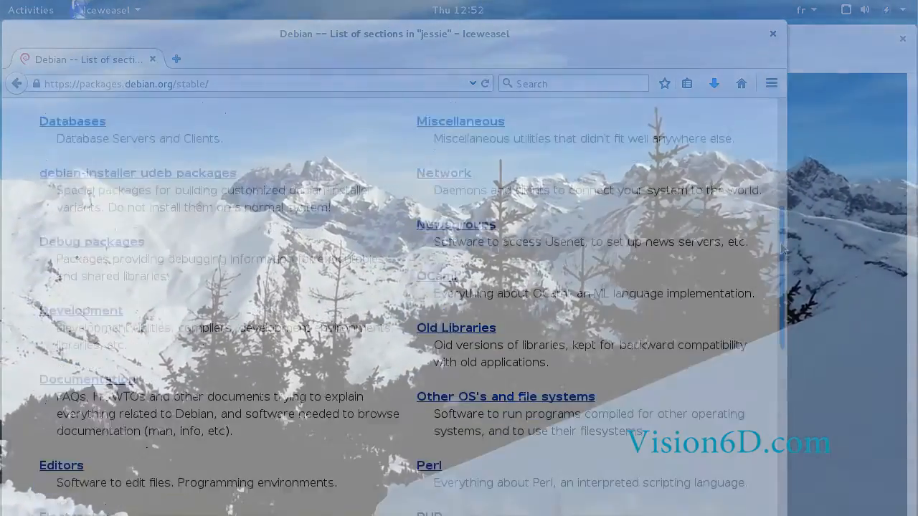